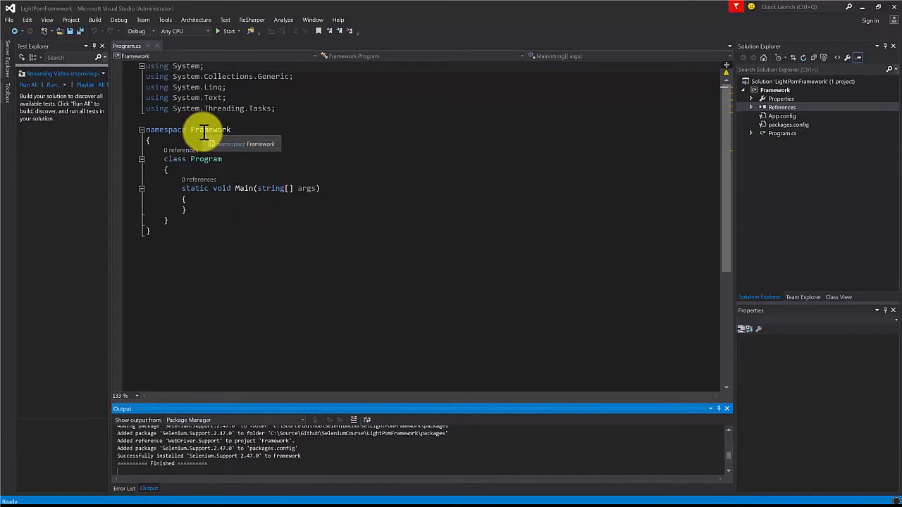
pyautogui.moveTo(817, 155)
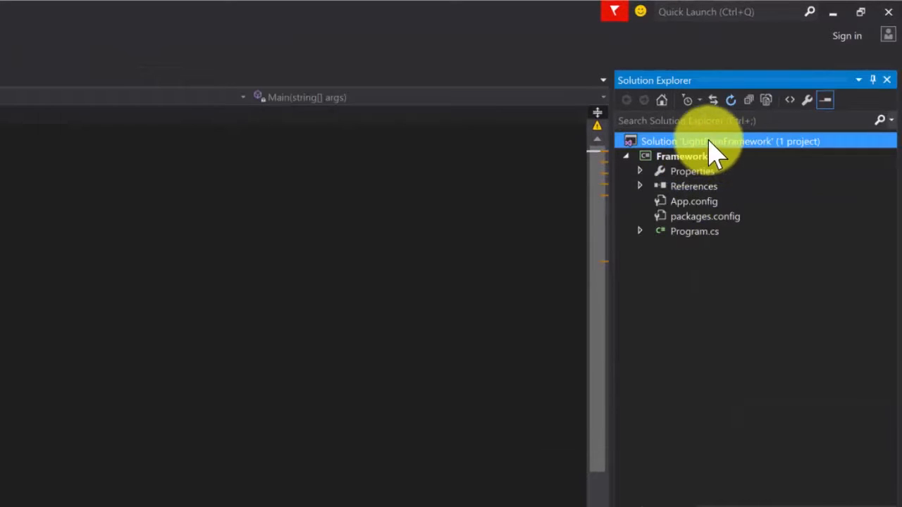
# From the LightPomFramework solution, pick the Visual C# Test category's Unit Test Project template
pyautogui.rightClick(708, 141)
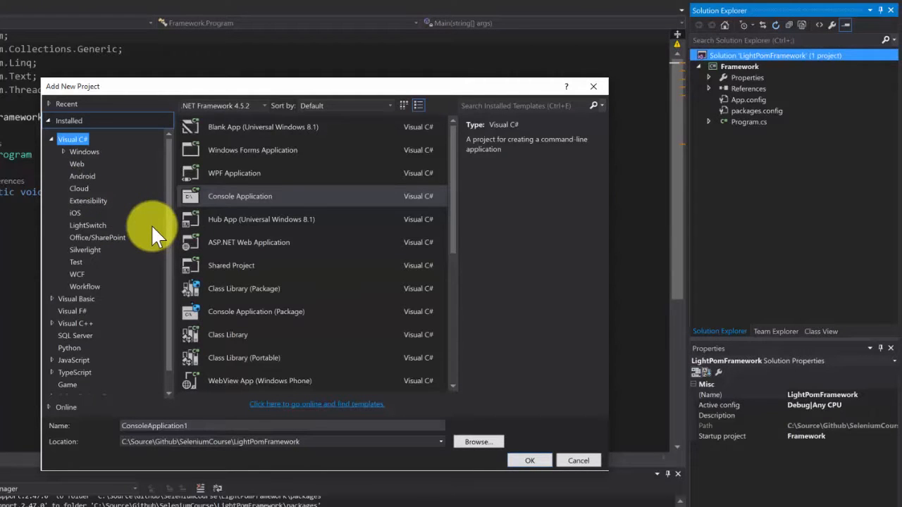
pyautogui.moveTo(148, 232)
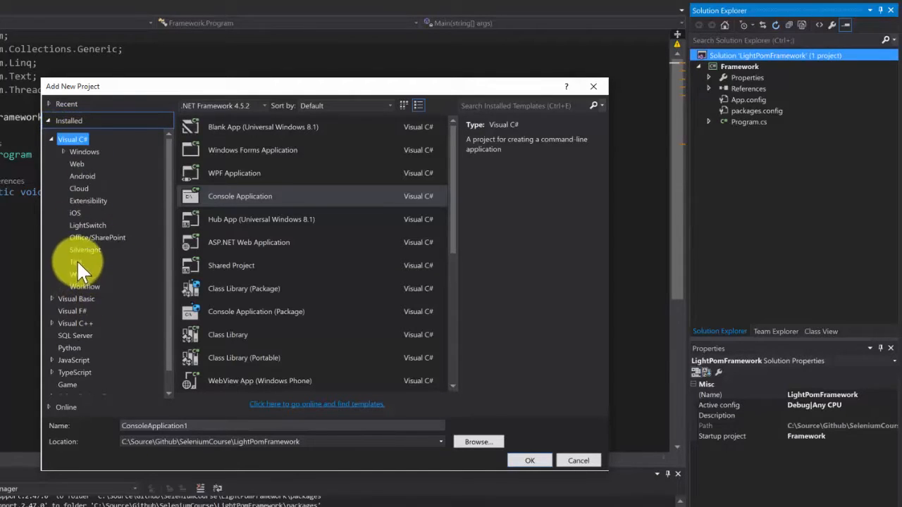
pyautogui.click(74, 262)
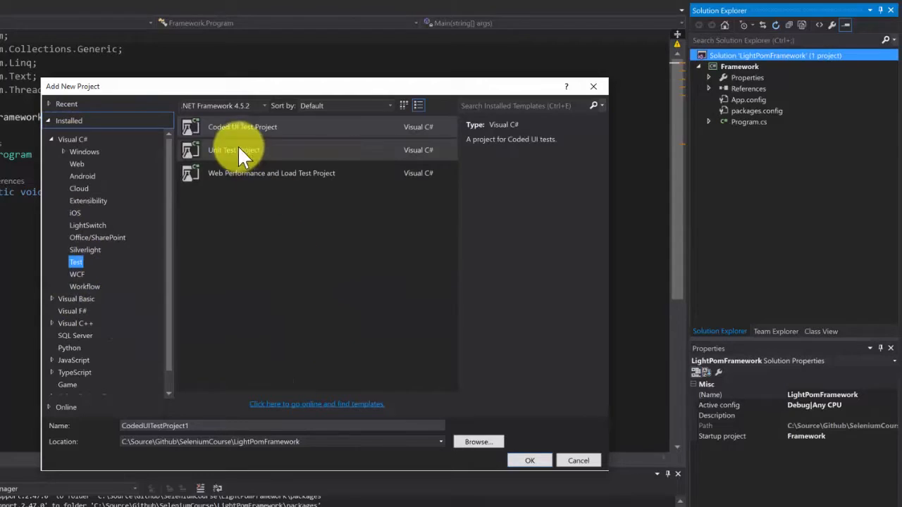
pyautogui.click(234, 149)
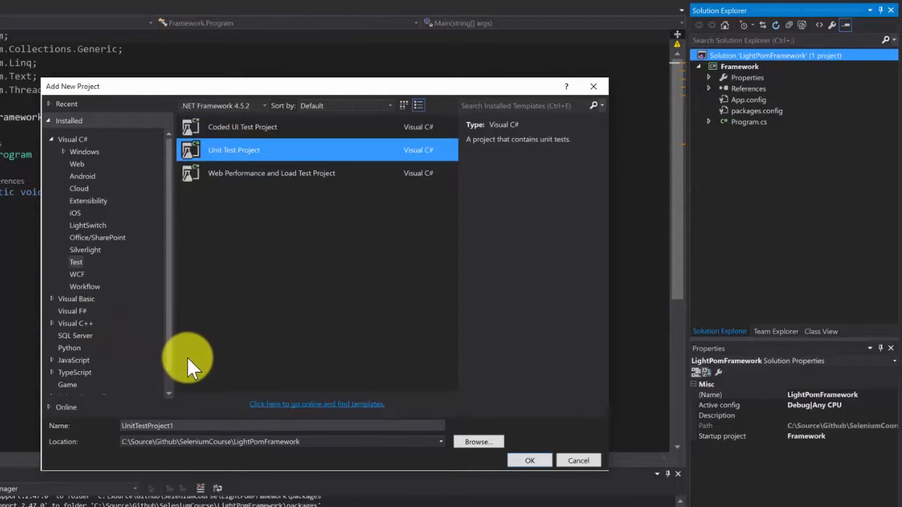
pyautogui.moveTo(215, 367)
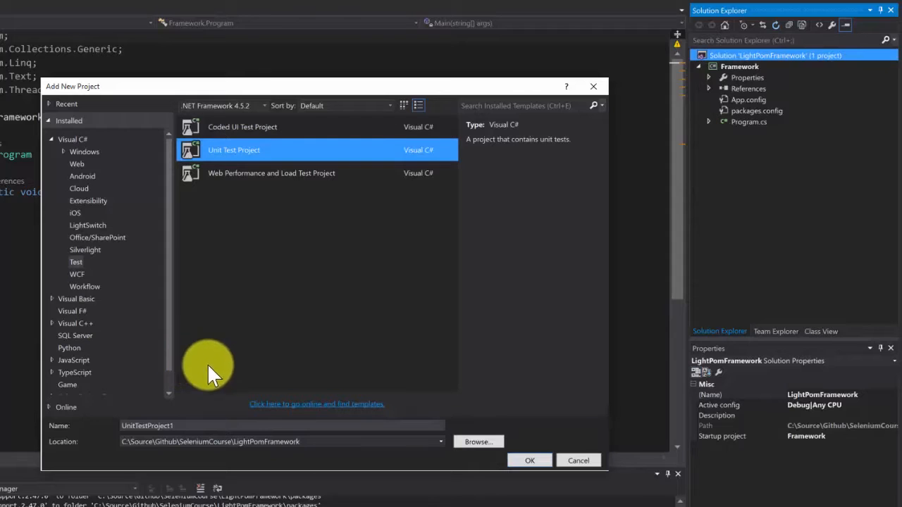
pyautogui.moveTo(531, 460)
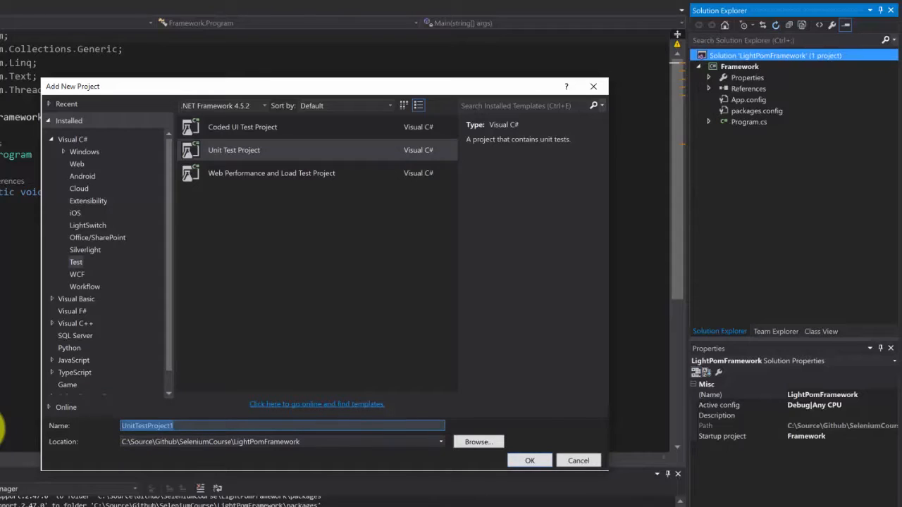
# Name the unit test project 'QtpTests' and create it in the solution
pyautogui.write('Tests')
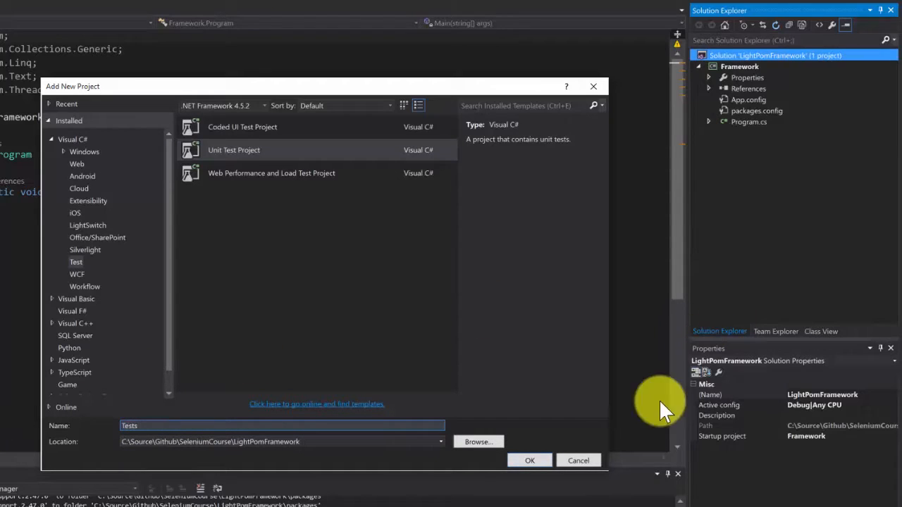
pyautogui.moveTo(243, 419)
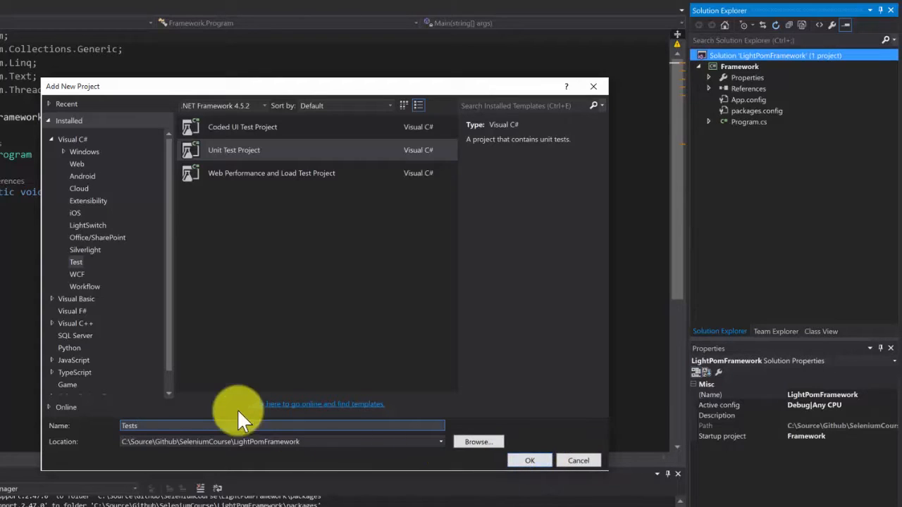
pyautogui.doubleClick(132, 426)
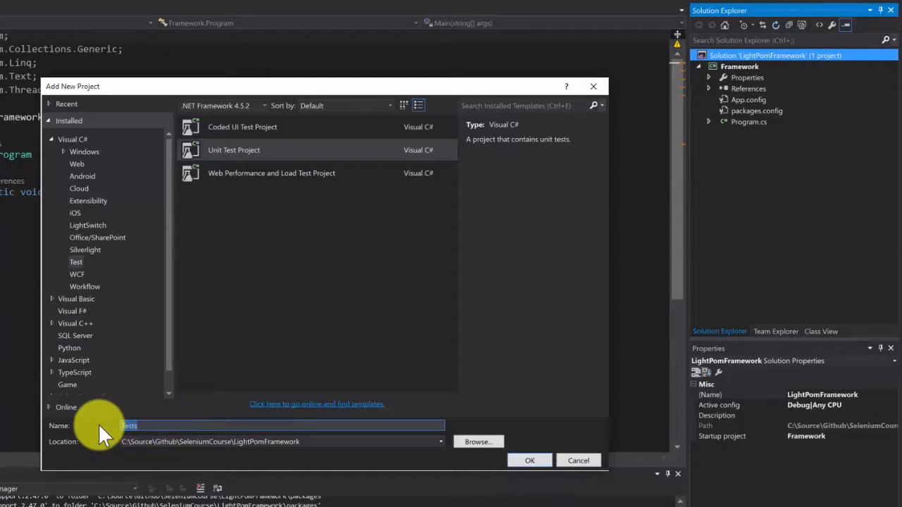
pyautogui.write('Qtp')
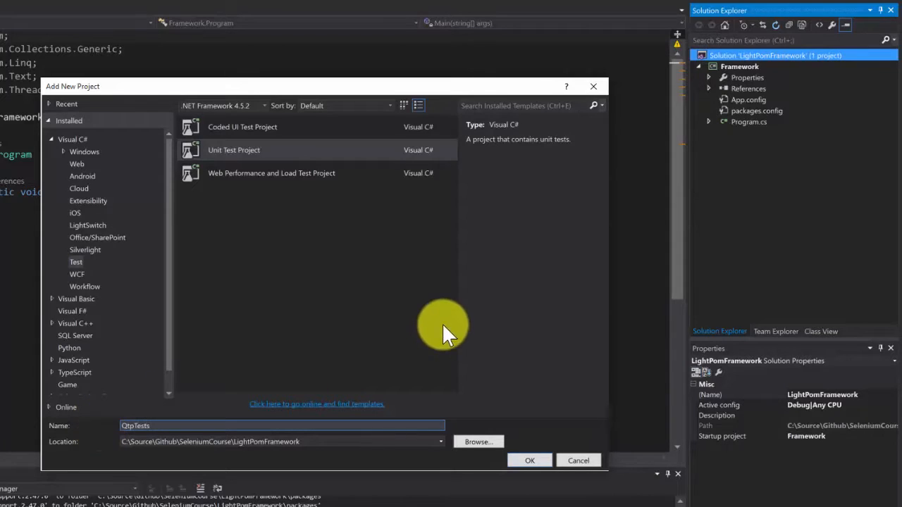
pyautogui.click(530, 460)
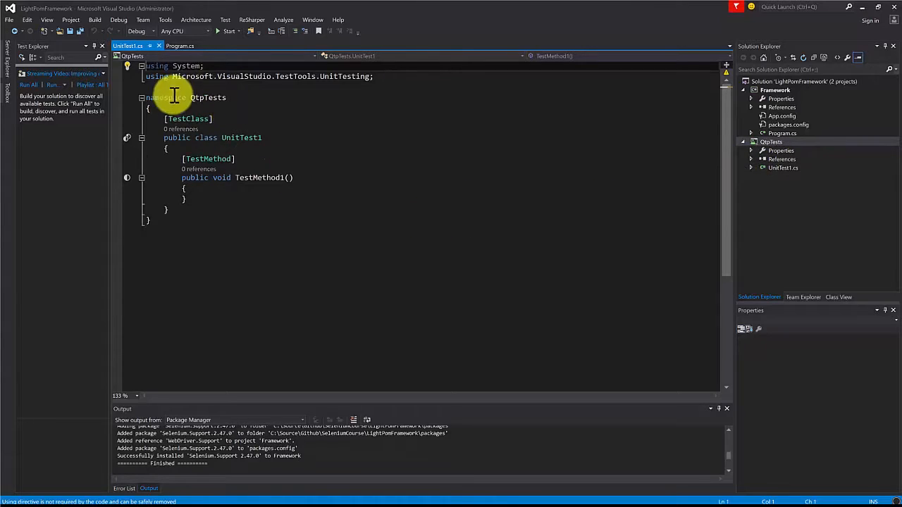
# Inspect the generated UnitTest1 class and its empty TestMethod1
pyautogui.doubleClick(241, 137)
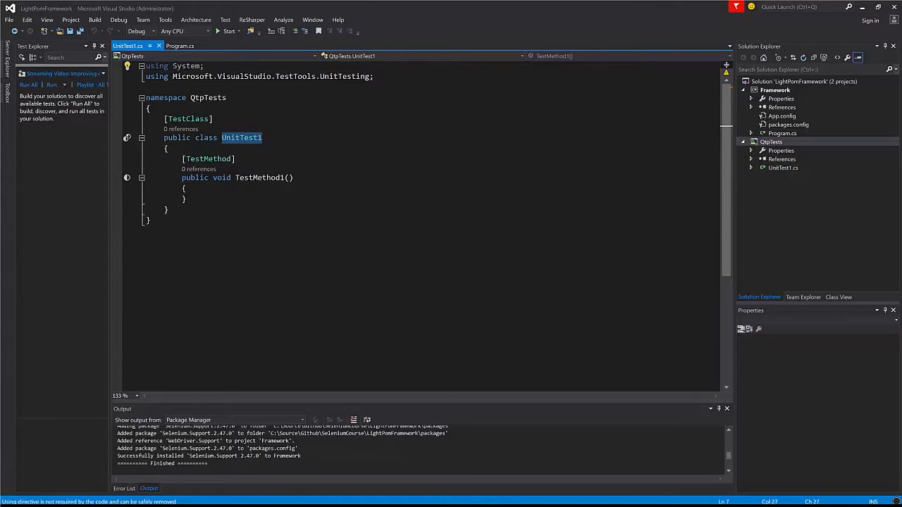
pyautogui.doubleClick(260, 178)
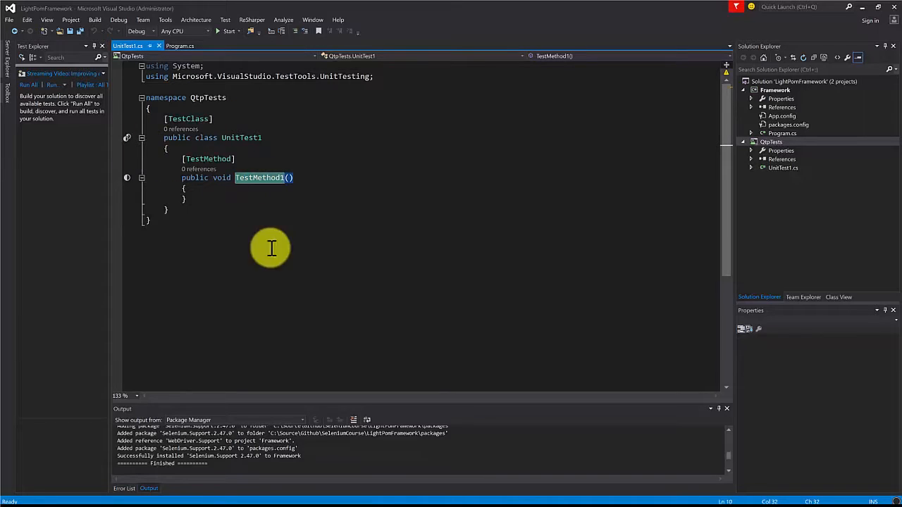
pyautogui.moveTo(231, 220)
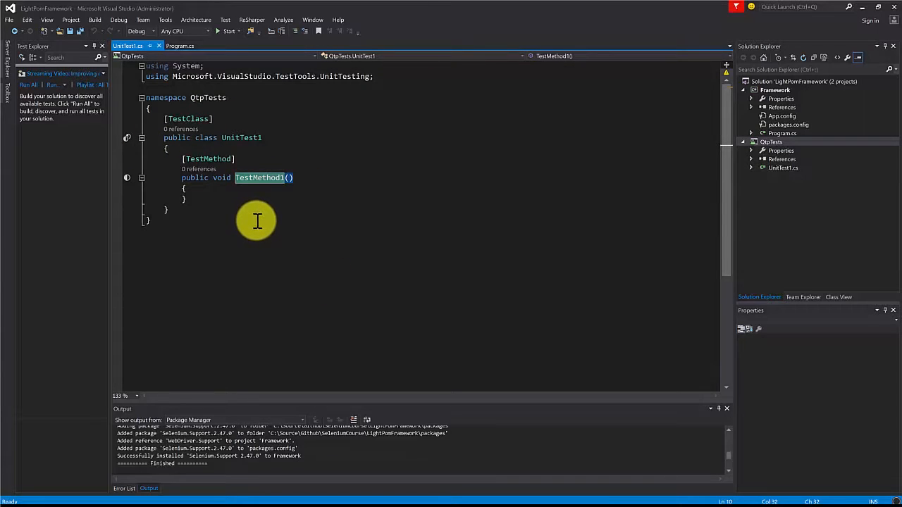
pyautogui.moveTo(269, 214)
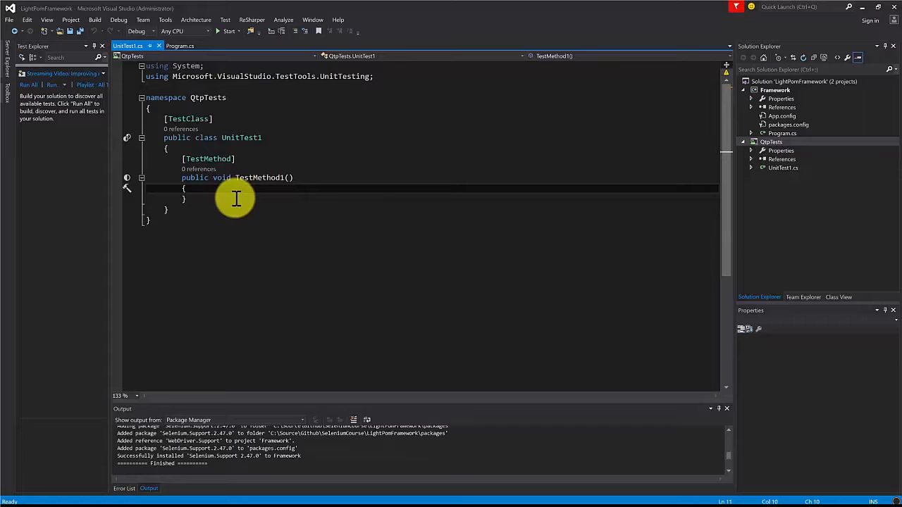
pyautogui.moveTo(311, 168)
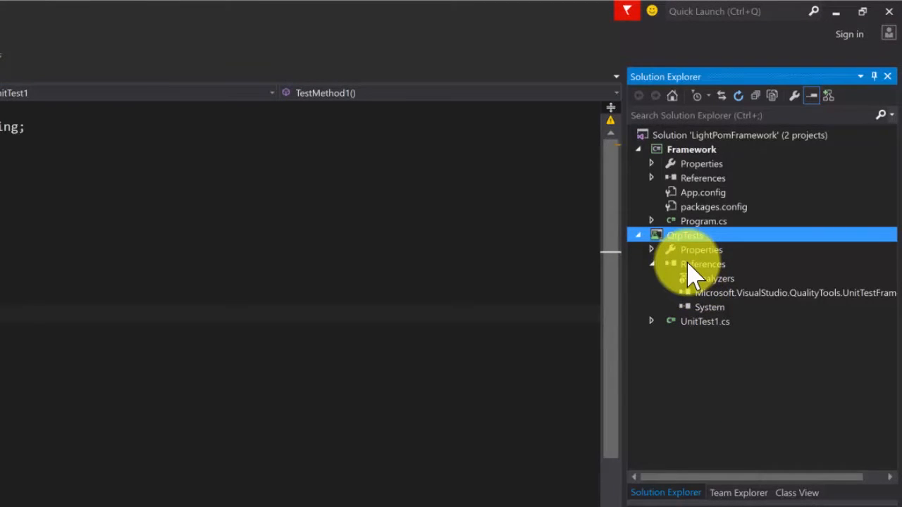
# Add the solution's Framework project as a reference of QtpTests
pyautogui.rightClick(703, 264)
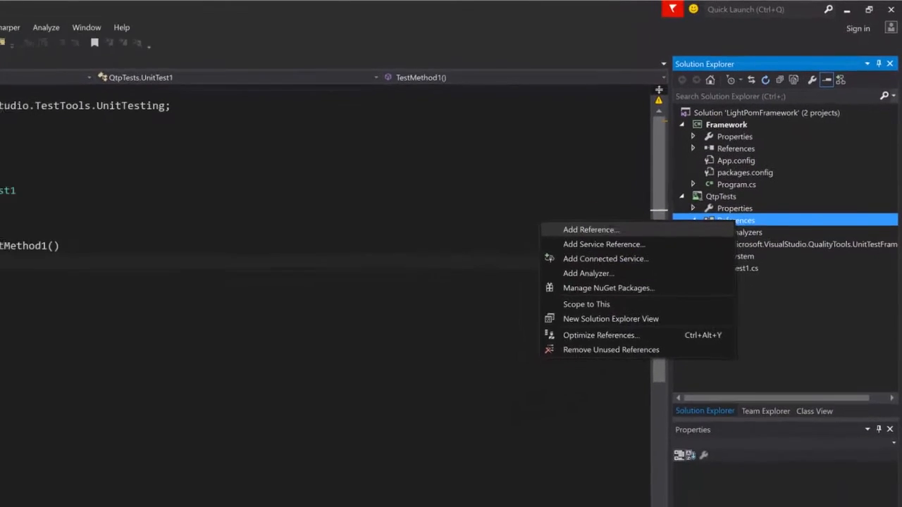
pyautogui.click(590, 229)
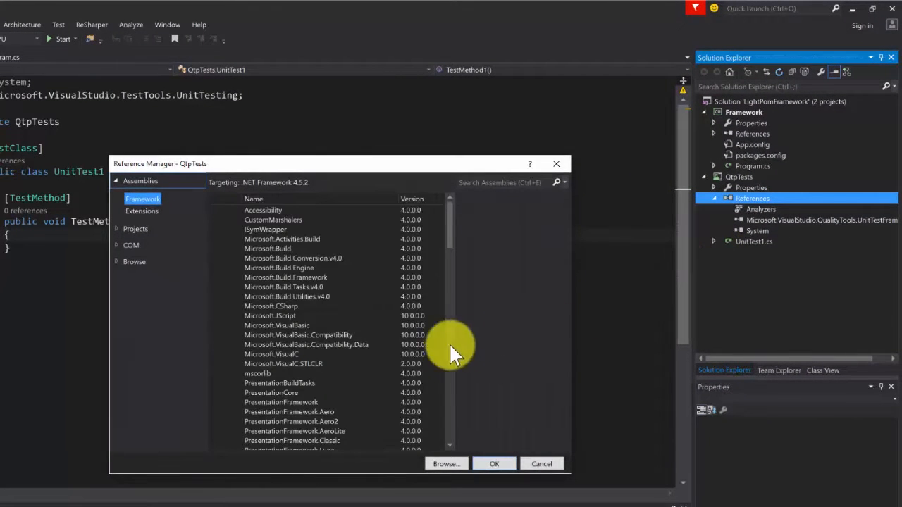
pyautogui.moveTo(145, 204)
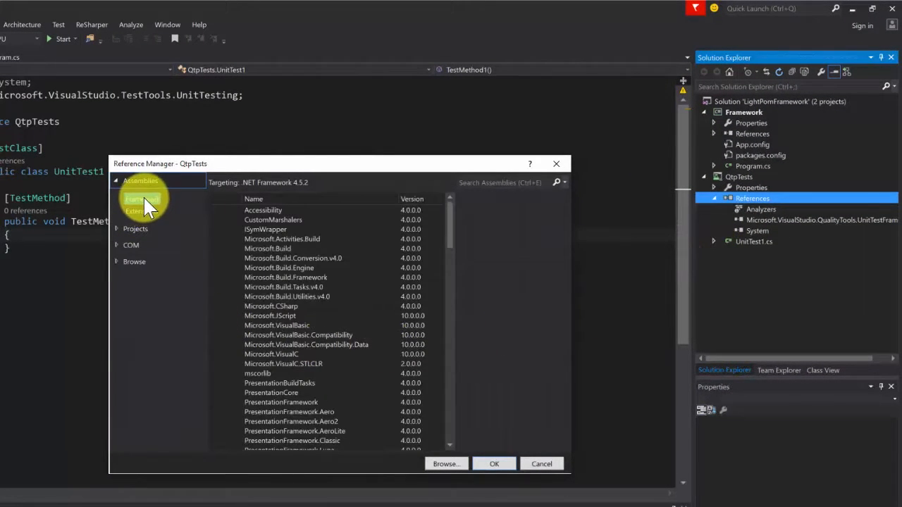
pyautogui.click(136, 196)
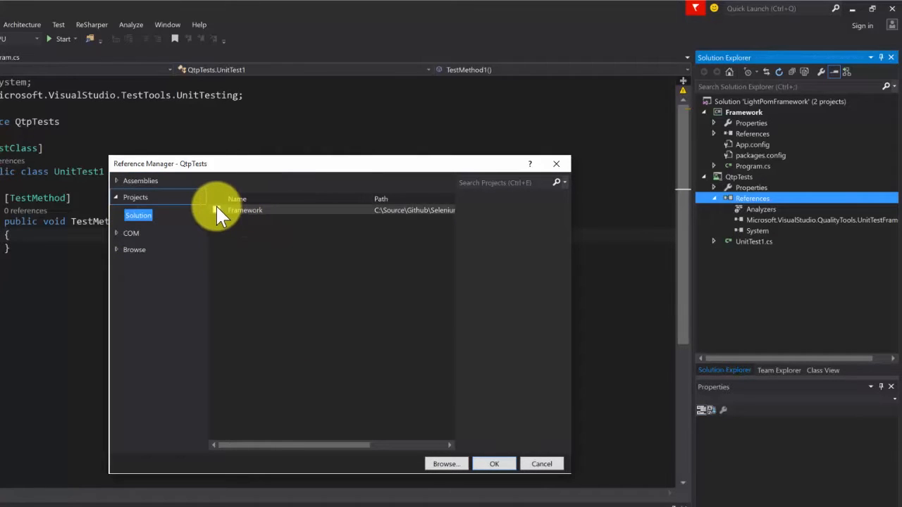
pyautogui.click(217, 210)
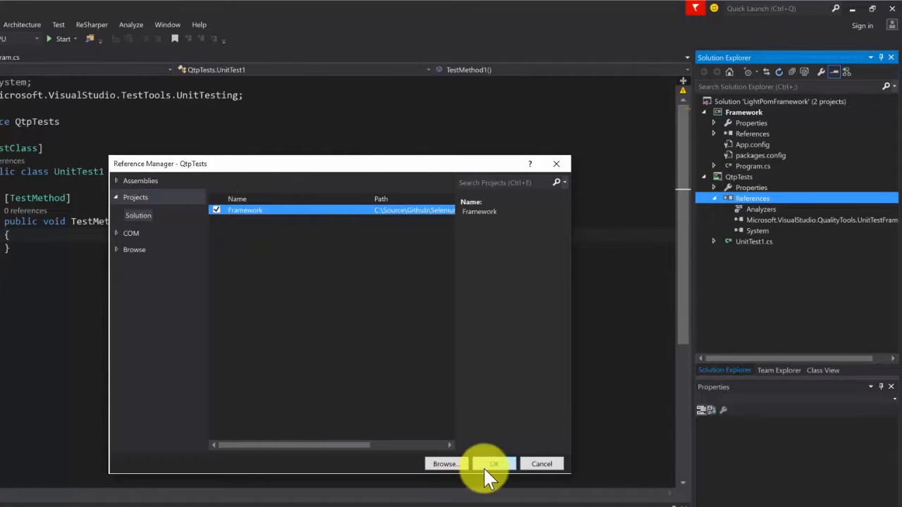
pyautogui.click(493, 463)
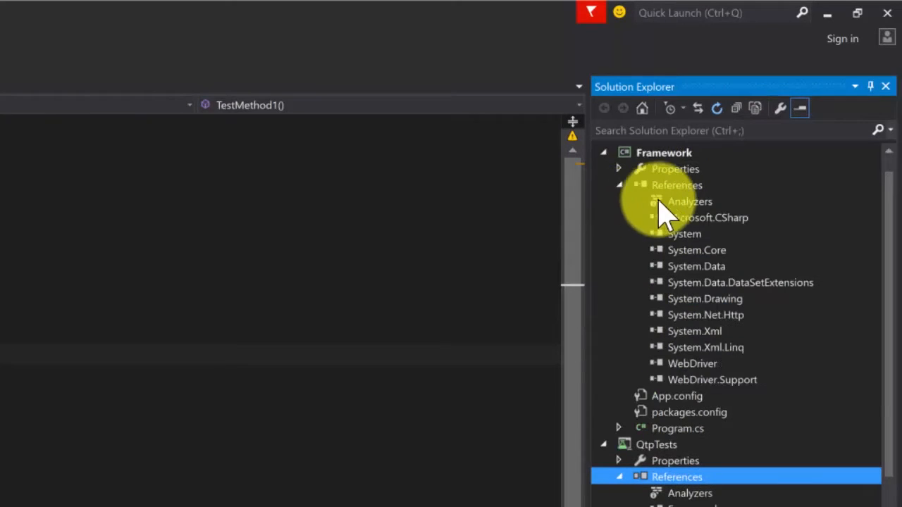
pyautogui.moveTo(702, 378)
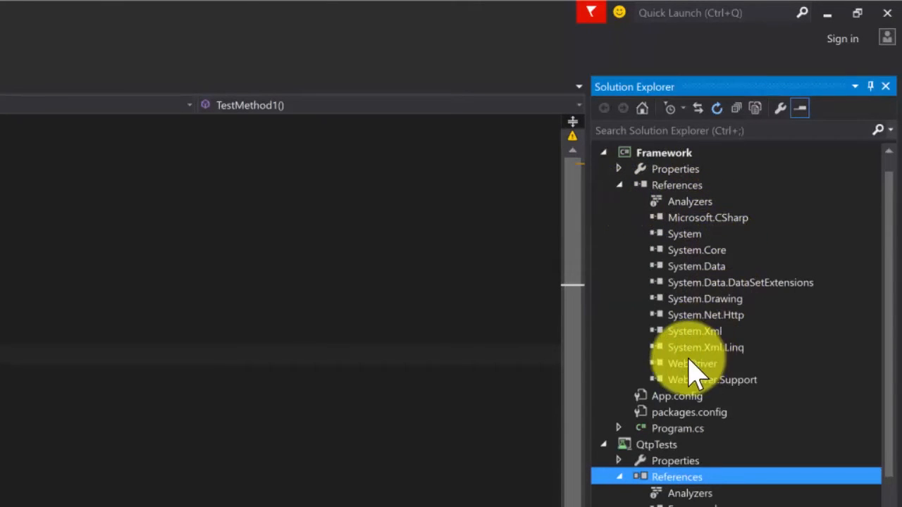